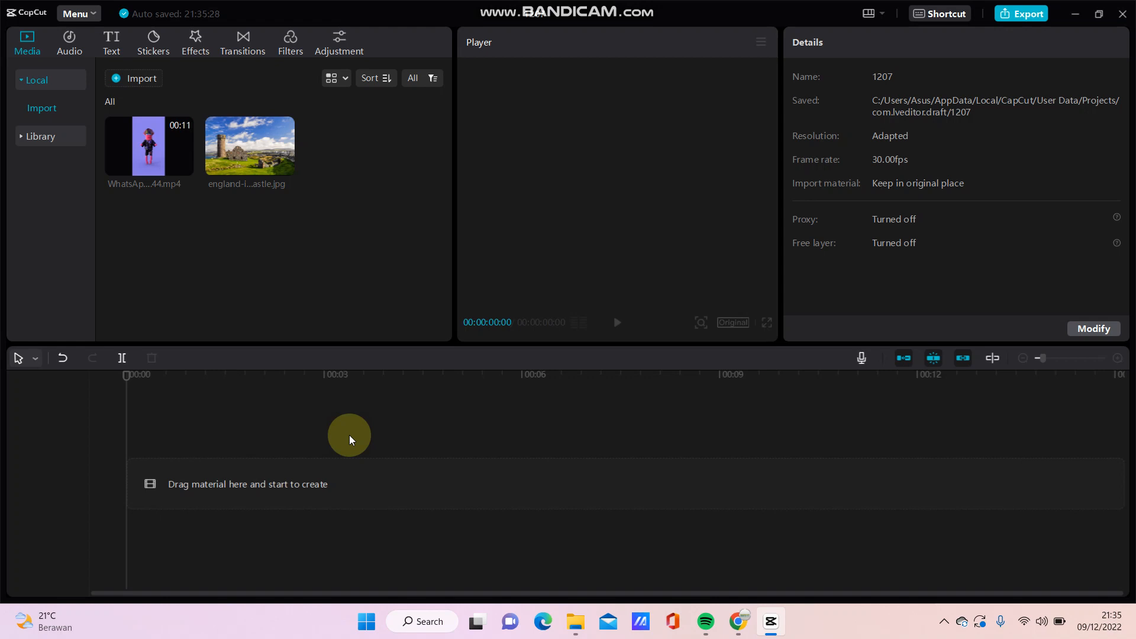
mouse_move(291, 199)
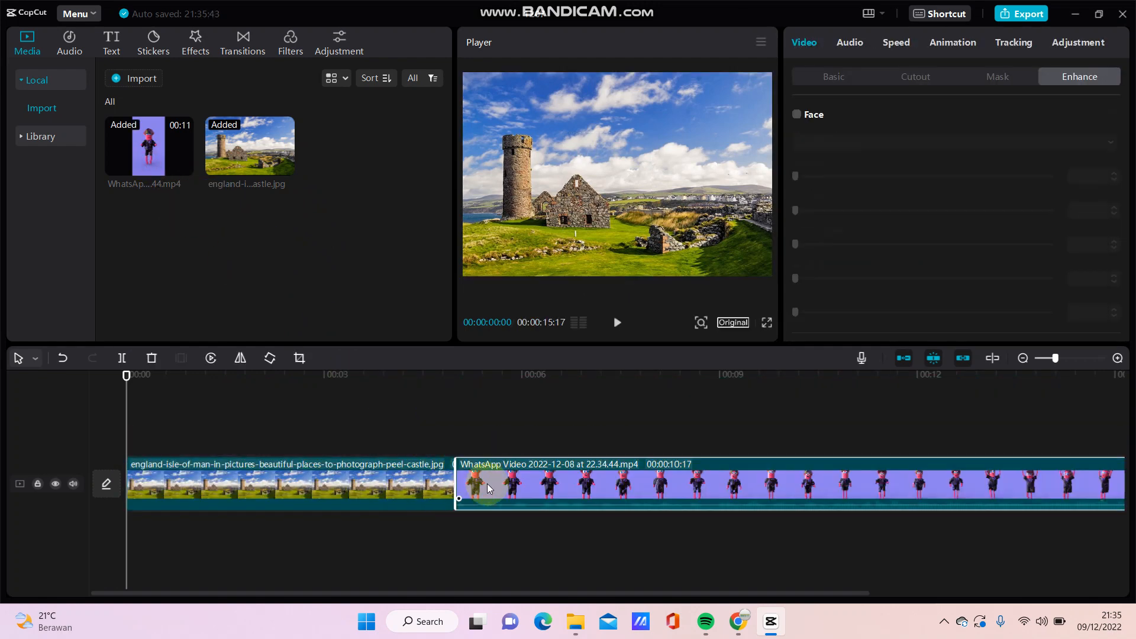
Place the puppet video above the castle photo and trim it to the photo's 5-second length.
click(423, 486)
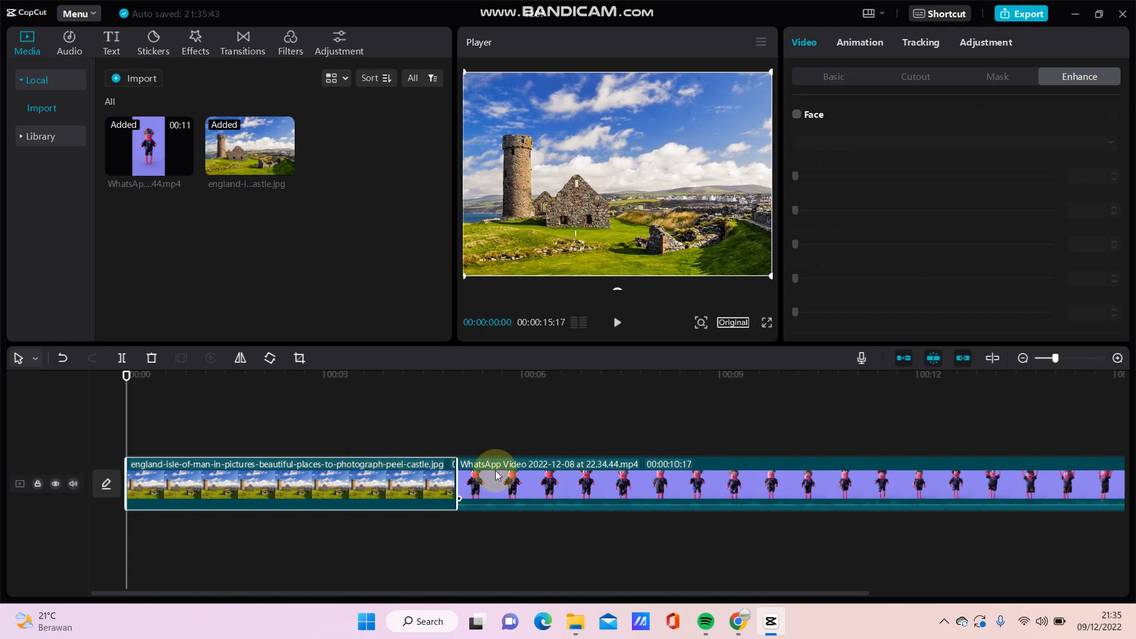
click(511, 484)
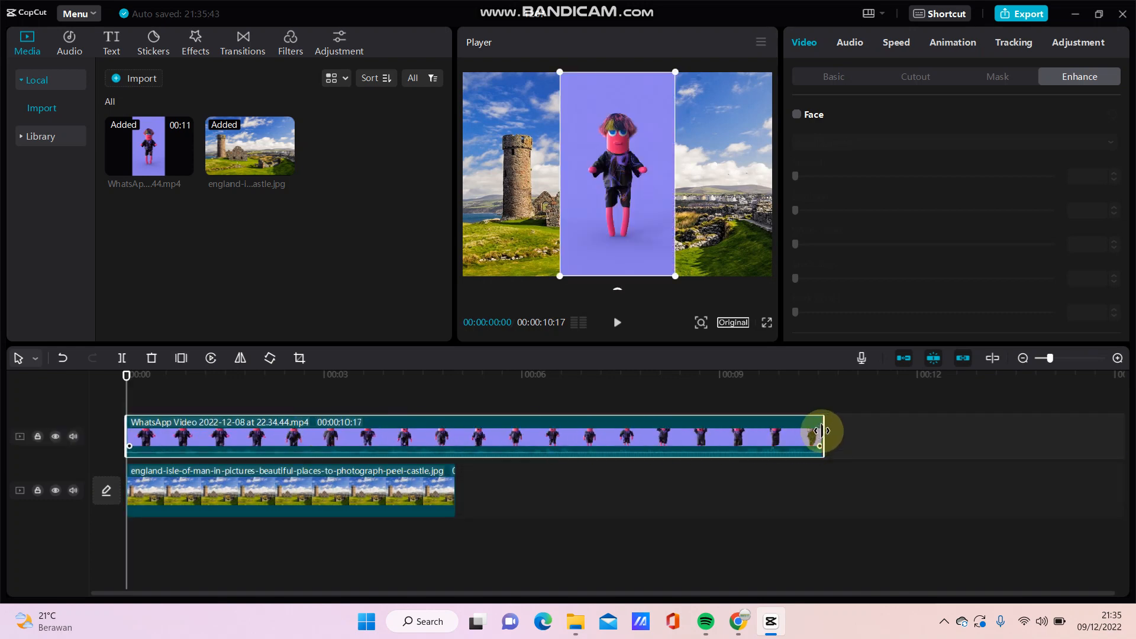
drag(818, 435, 453, 434)
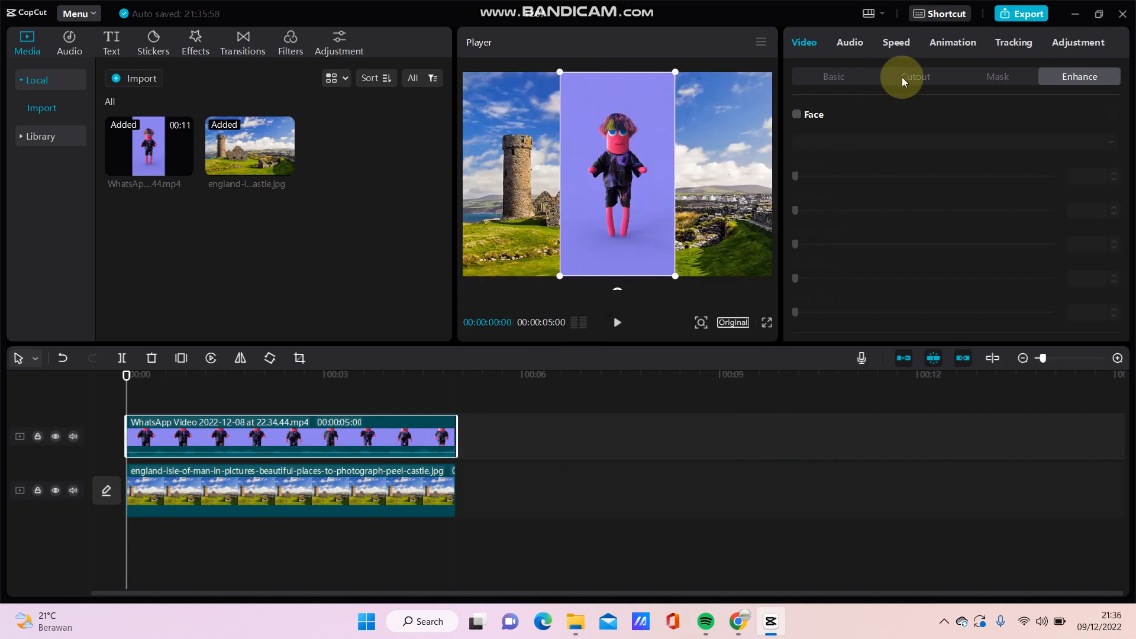
Enable Auto cutout so the puppet's purple backdrop disappears over the castle.
click(914, 76)
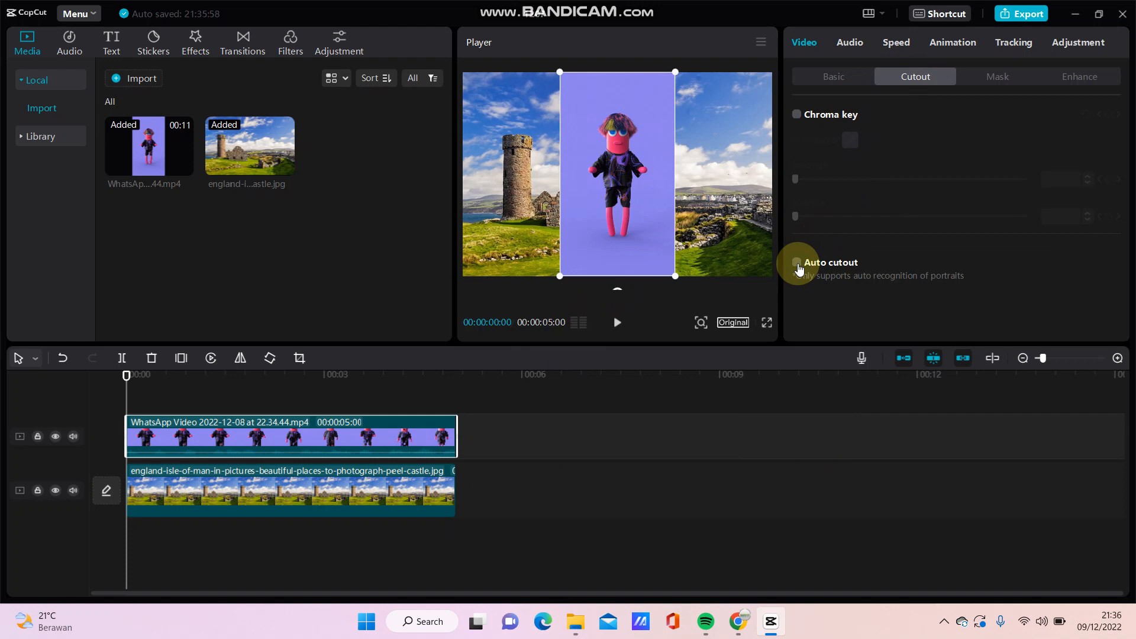
click(797, 263)
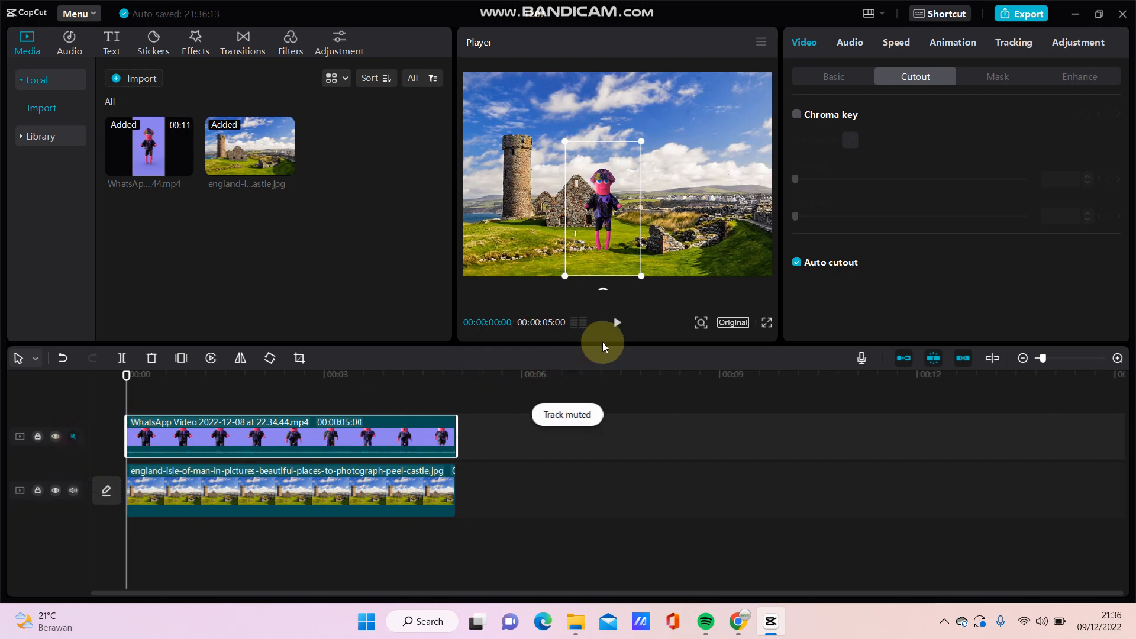
Play the 5-second puppet-over-castle composition, then stop playback.
click(617, 322)
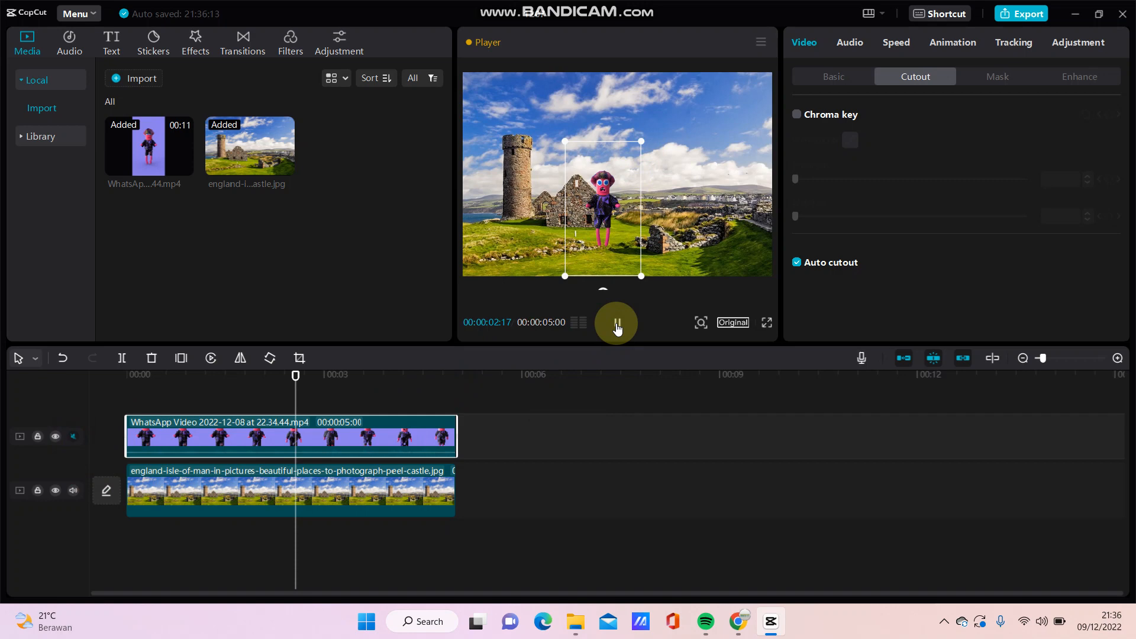
click(615, 323)
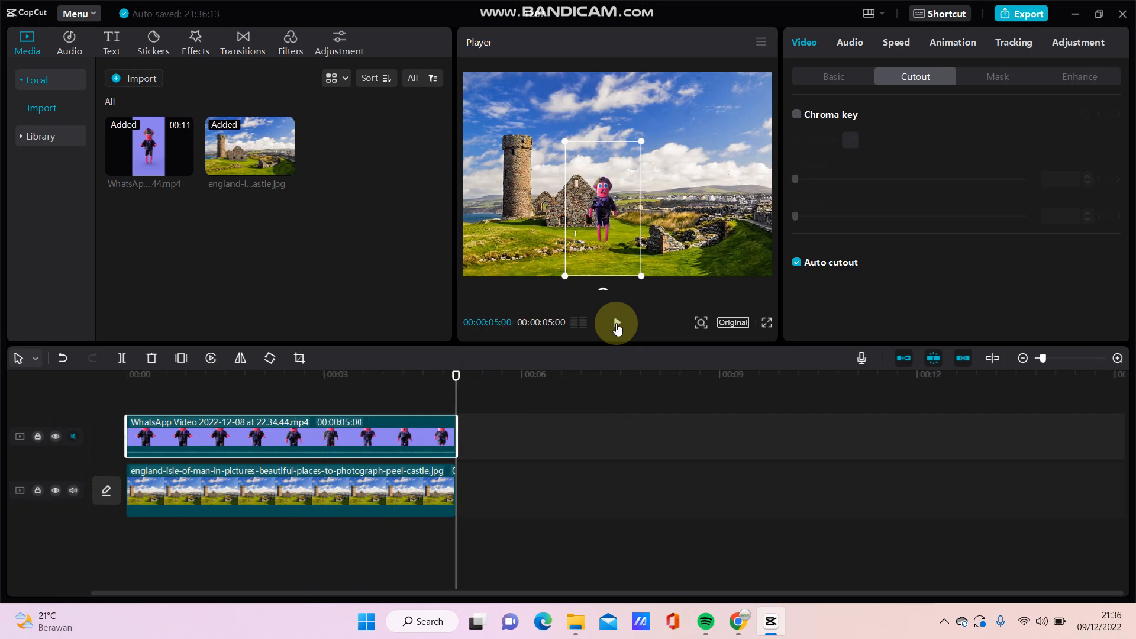